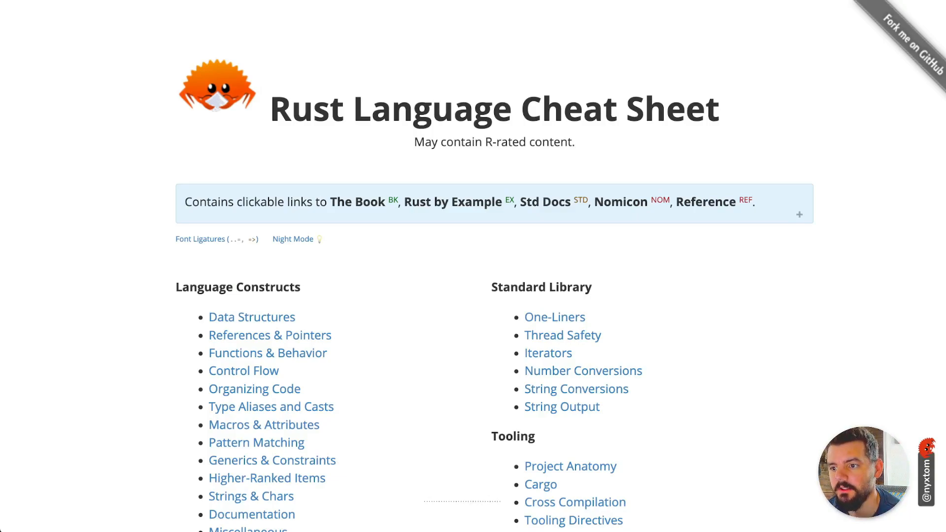
# - Scroll the cheats.rs GitHub README down to its Contributing, Credits and Legal & License sections
pyautogui.scroll(-3)
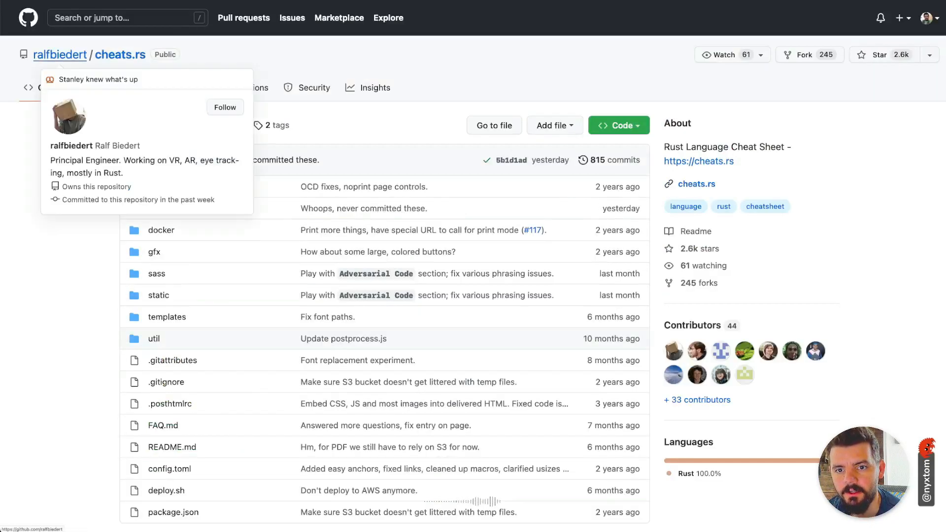
pyautogui.scroll(-3)
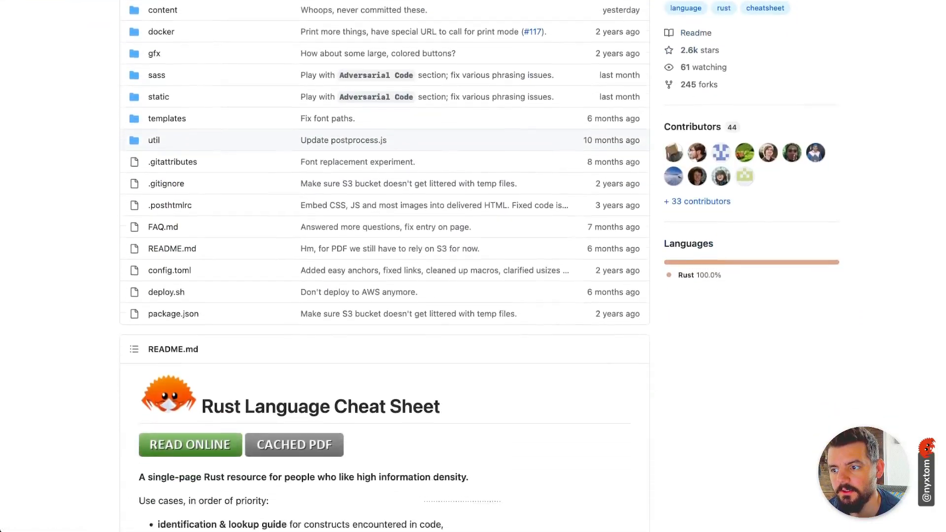
pyautogui.scroll(-3)
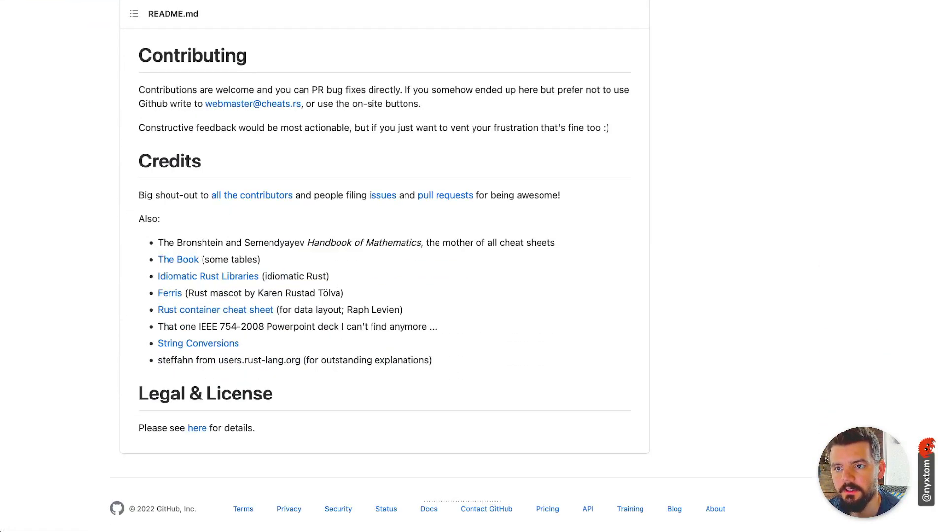
# - Jump to the Basic Types section of the cheat sheet from the contents
pyautogui.scroll(3)
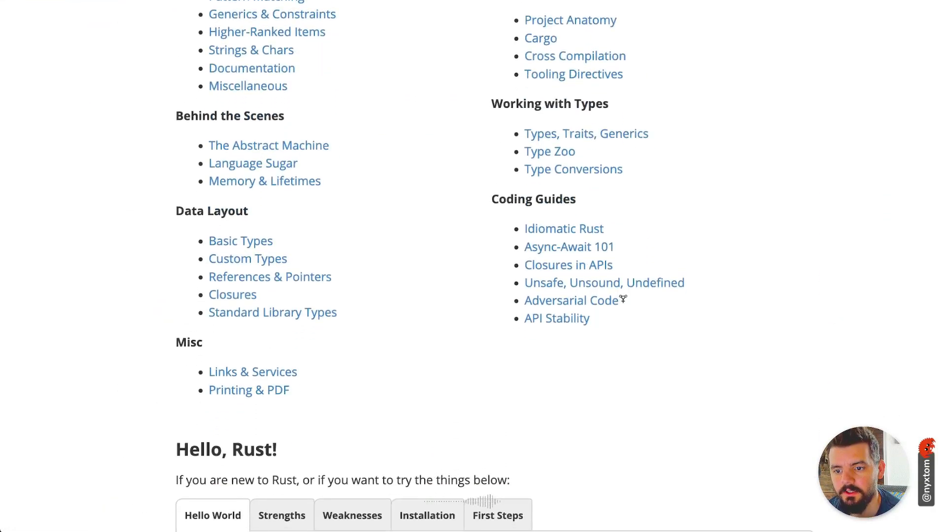
pyautogui.click(241, 240)
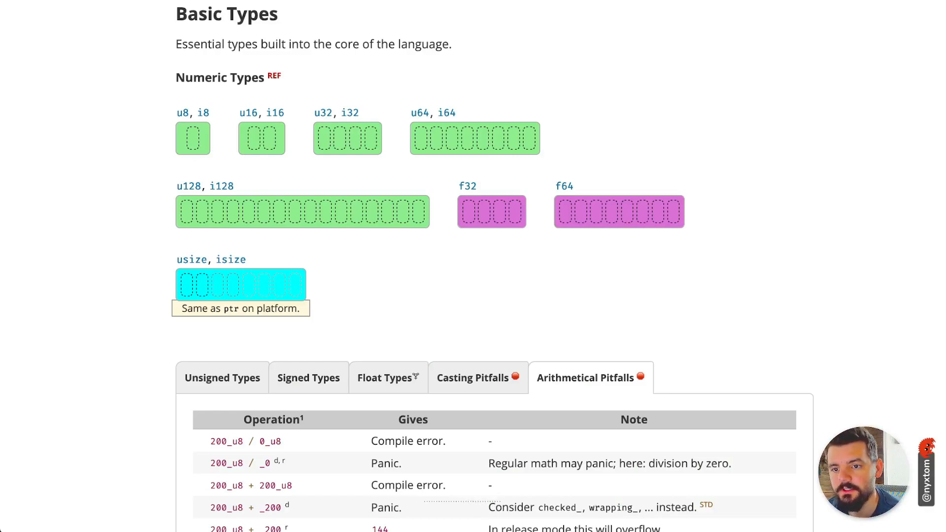
pyautogui.doubleClick(205, 112)
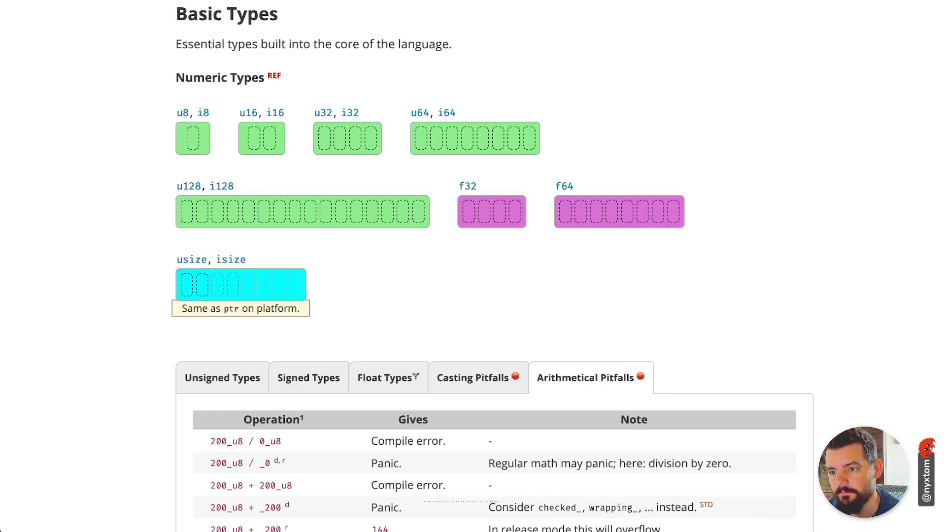
# - Scroll through the Arithmetical Pitfalls table and show the unsigned integer maximum values
pyautogui.scroll(-3)
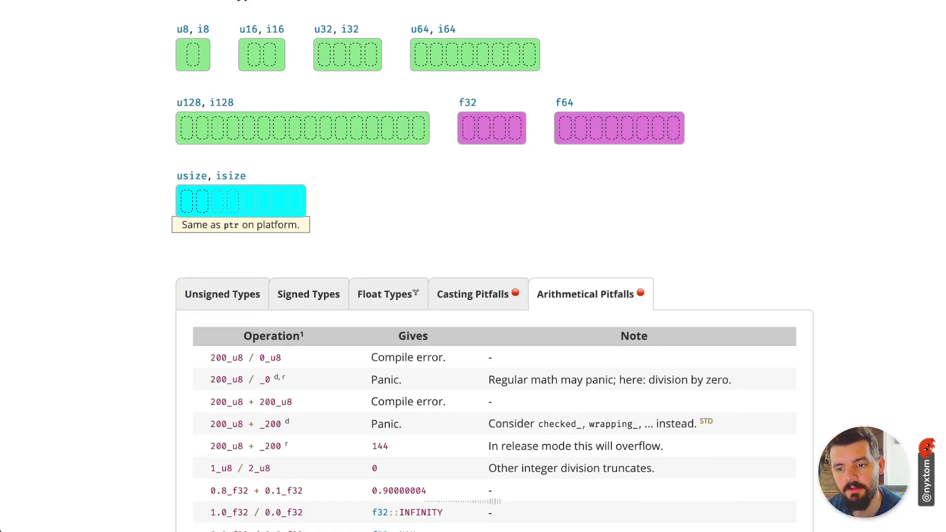
pyautogui.scroll(-3)
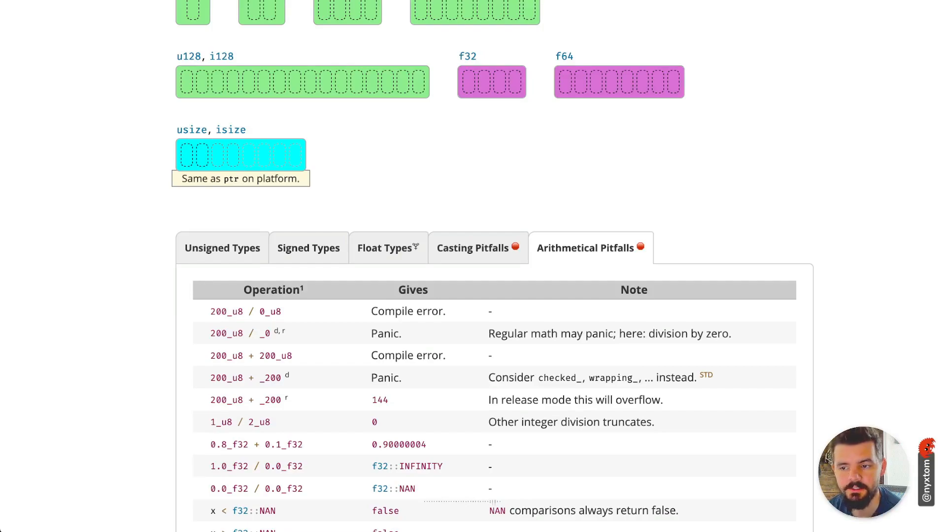
pyautogui.scroll(-3)
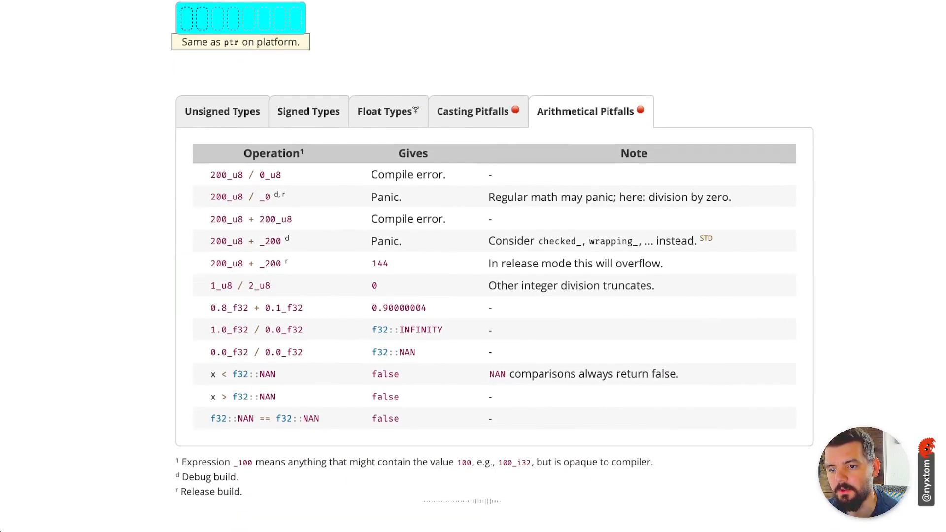
pyautogui.click(222, 111)
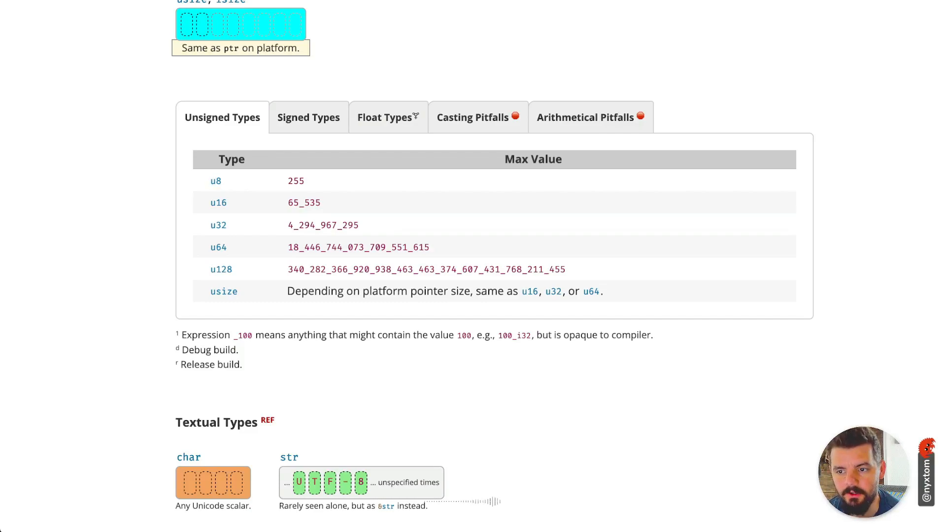
# - Show the signed integer types table with their maximum and minimum values
pyautogui.click(308, 117)
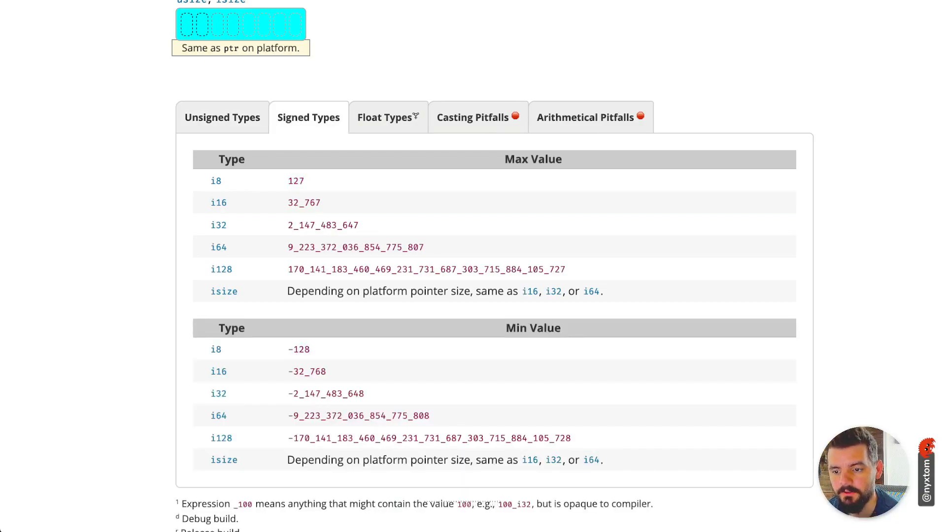
pyautogui.scroll(3)
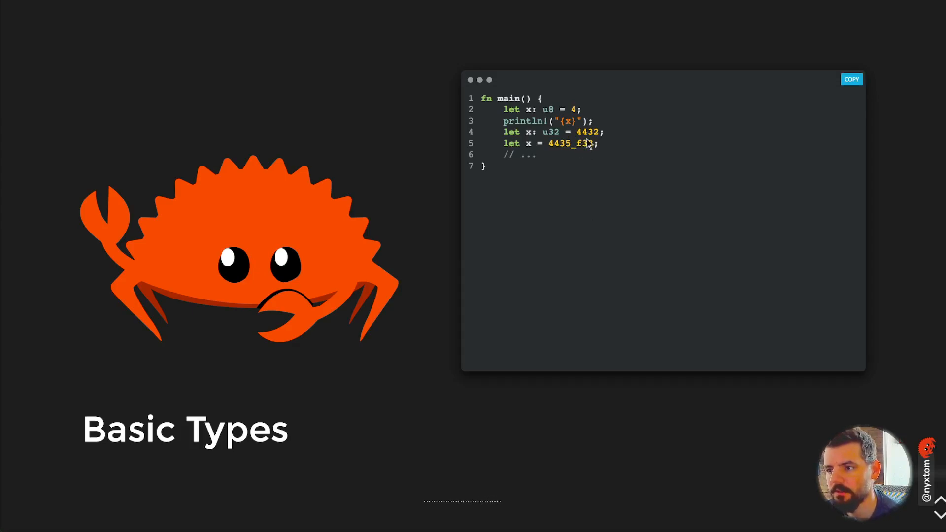
pyautogui.moveTo(541, 118)
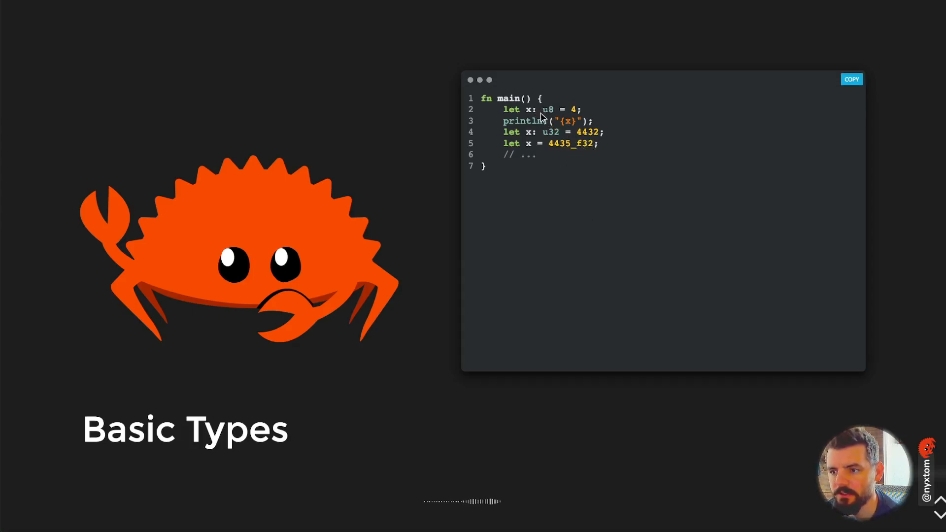
pyautogui.moveTo(582, 112)
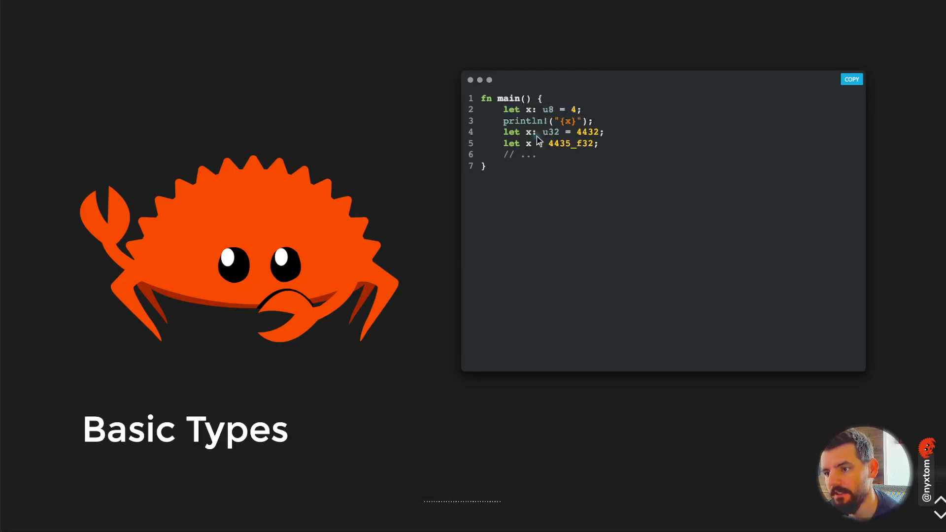
# - Walk through the Basic Types slide's main function declaring u8, u32 and f32 variables
pyautogui.doubleClick(574, 109)
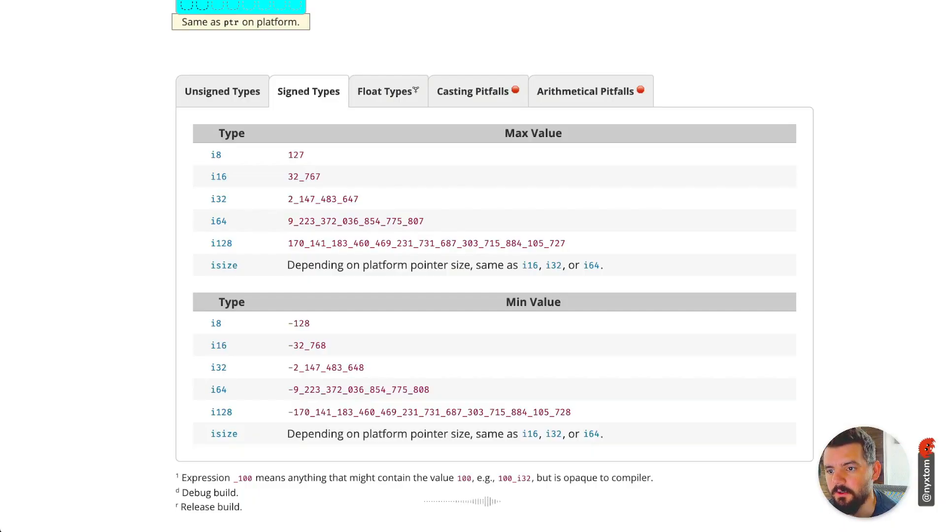
# - Show the Float Types bit representation with the f32 and f64 explanation tables
pyautogui.click(385, 91)
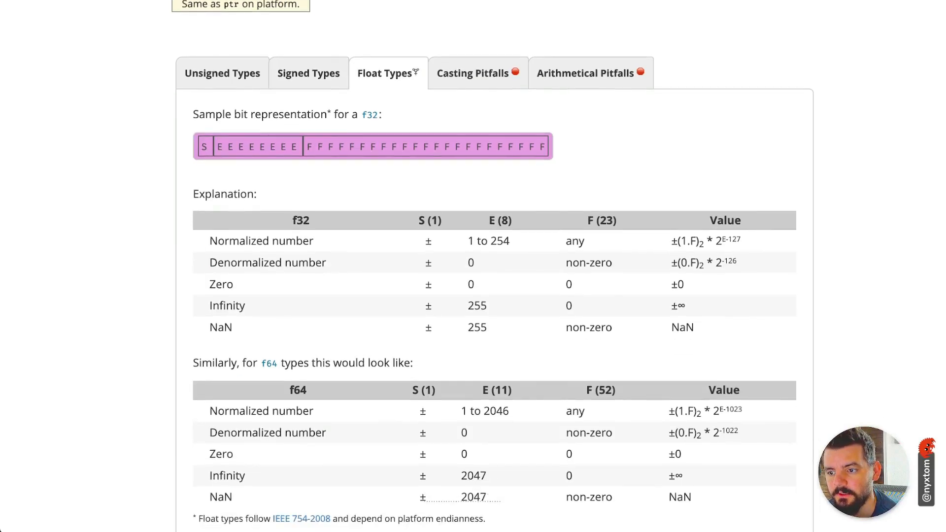
pyautogui.scroll(-3)
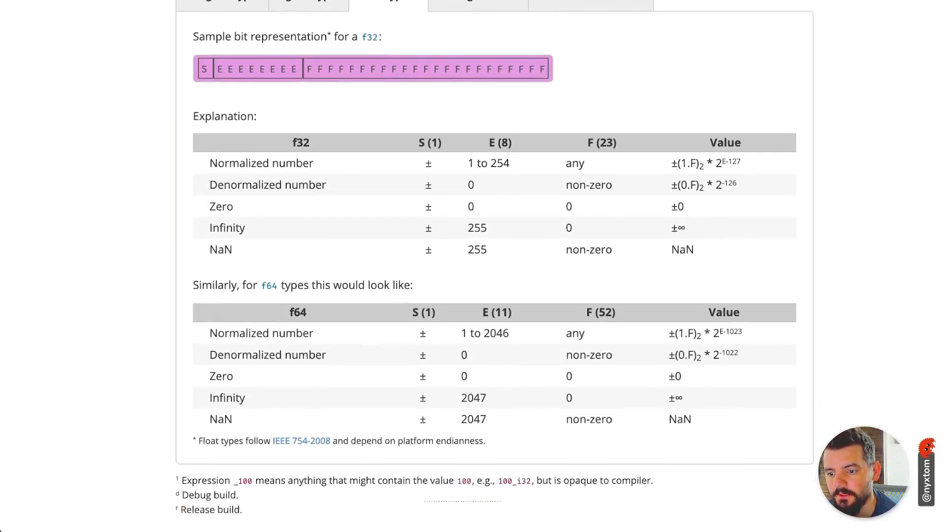
pyautogui.moveTo(301, 442)
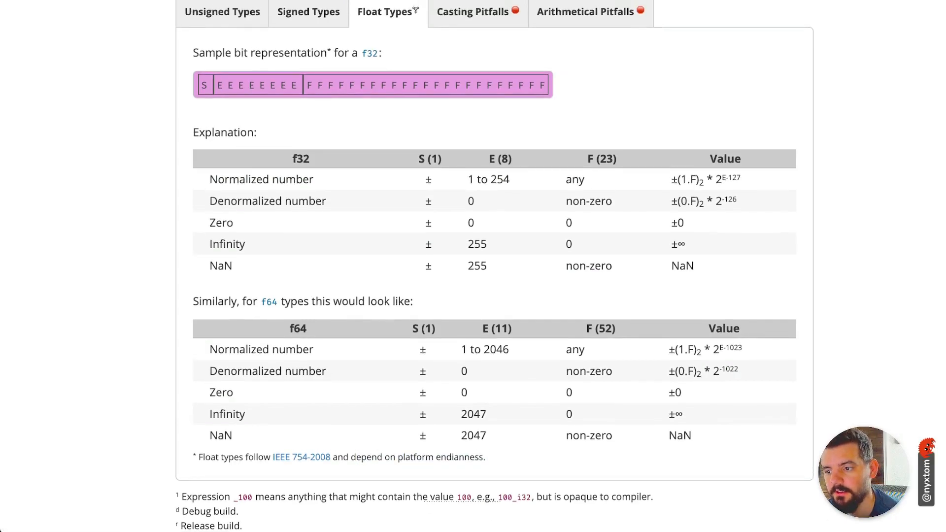
pyautogui.scroll(3)
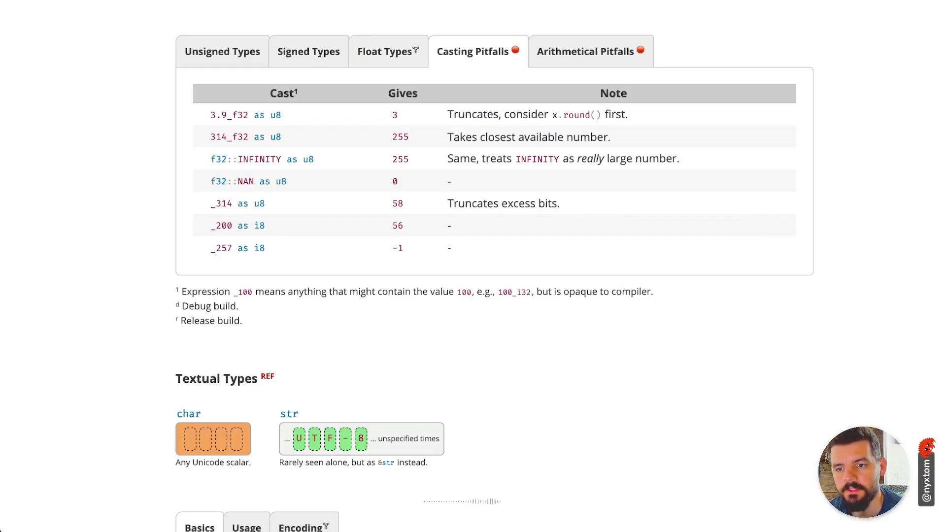
# - Review the Casting Pitfalls table entries such as 3.9_f32 as u8 and _257 as i8
pyautogui.doubleClick(230, 114)
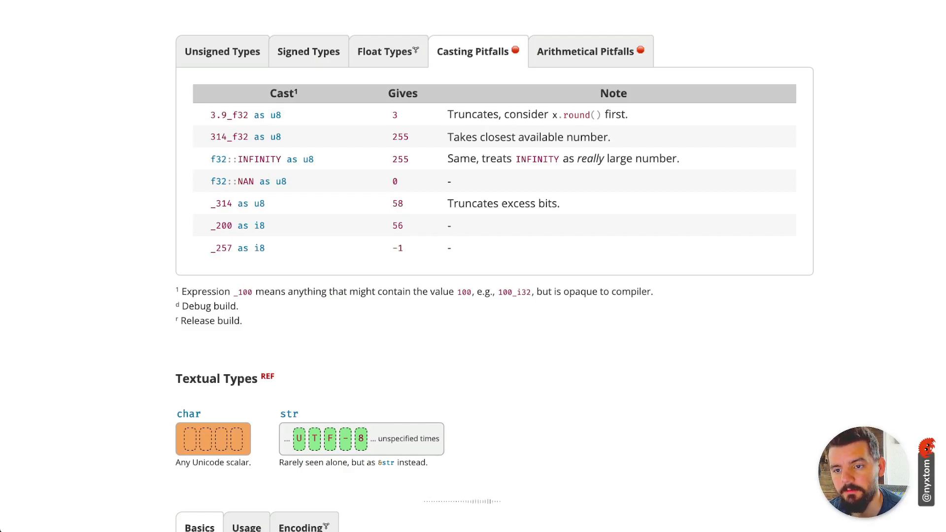
pyautogui.doubleClick(470, 114)
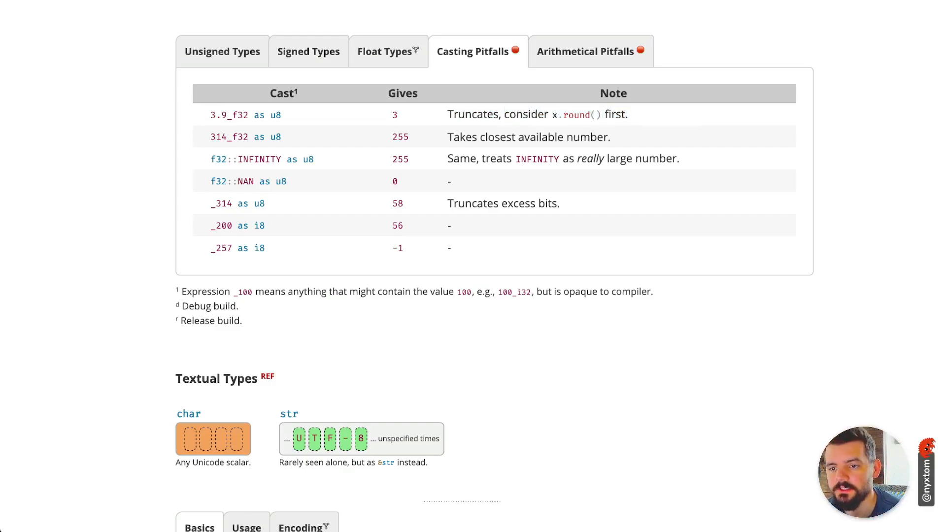
pyautogui.doubleClick(230, 136)
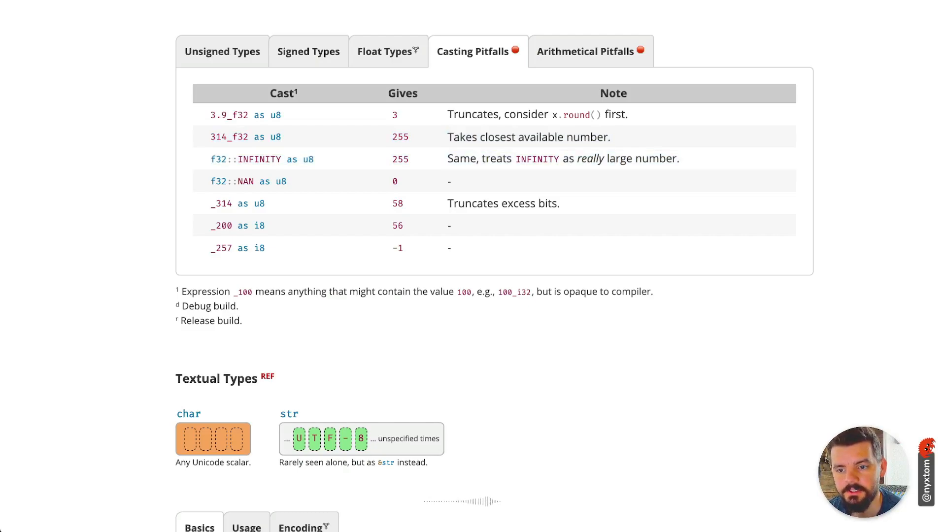
pyautogui.doubleClick(238, 203)
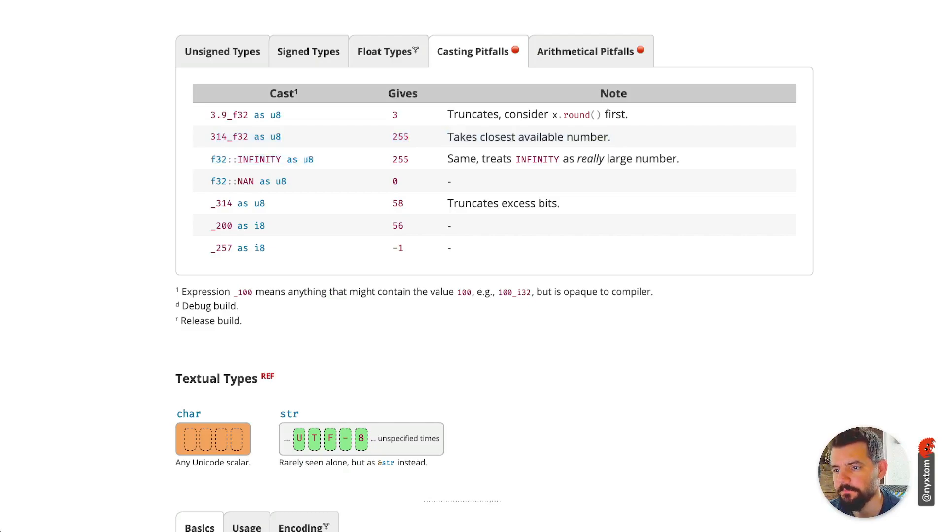
# - Show the Arithmetical Pitfalls table, then briefly check the unsigned integer maximum values
pyautogui.click(590, 51)
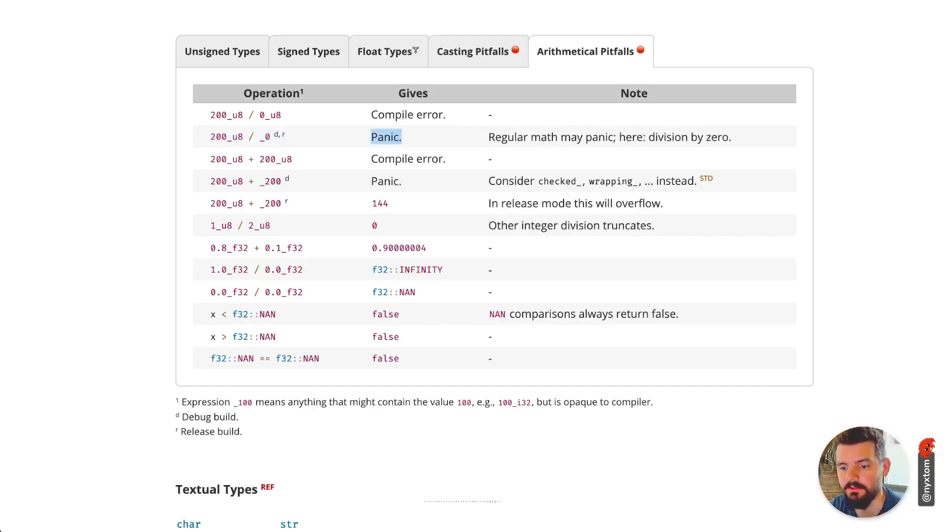
pyautogui.click(385, 136)
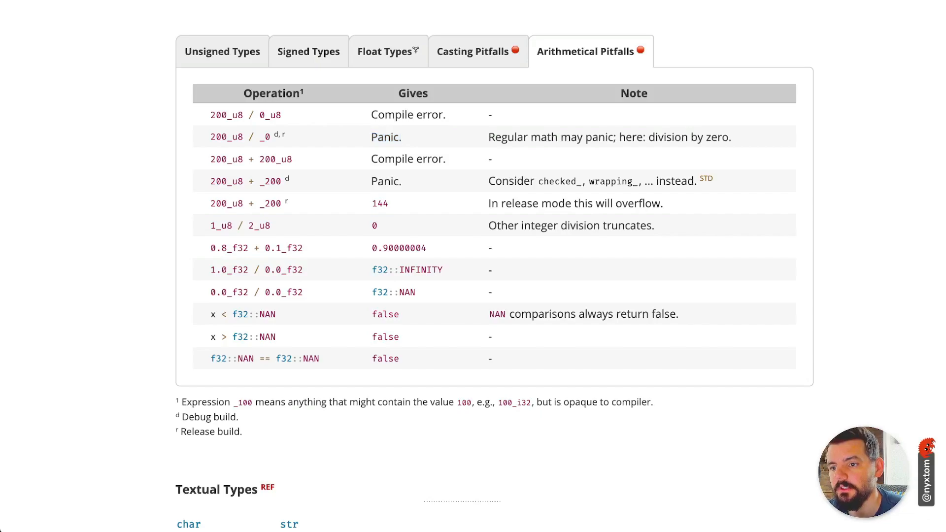
pyautogui.scroll(3)
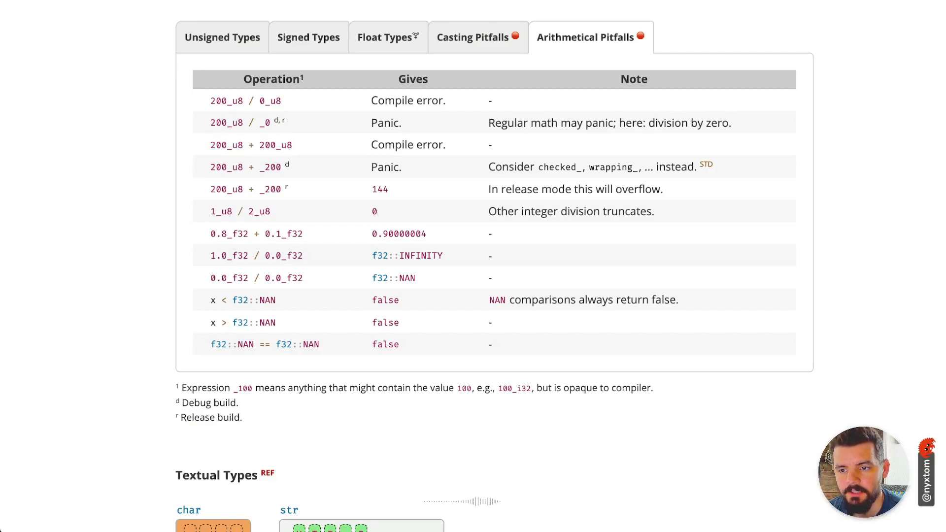
pyautogui.doubleClick(265, 145)
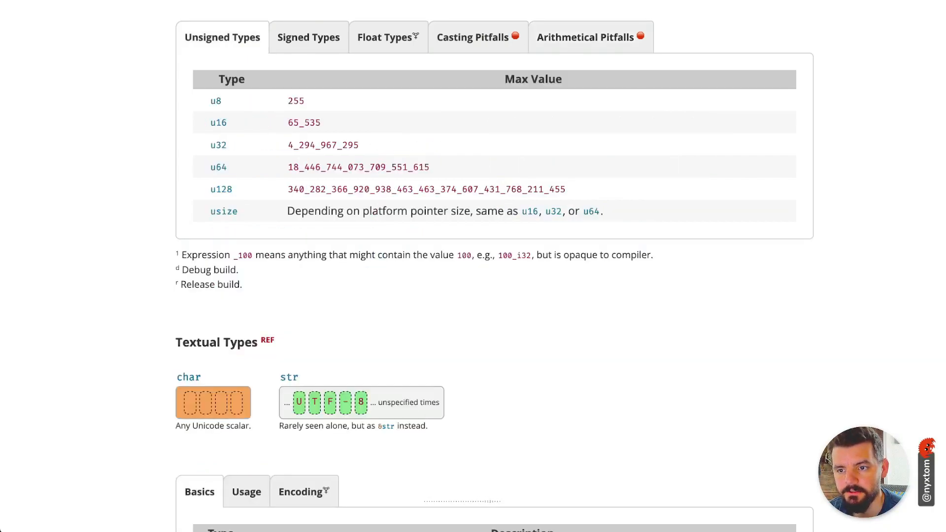
# - Return to the Arithmetical Pitfalls table and read through division by zero, overflow and NAN rows
pyautogui.click(590, 37)
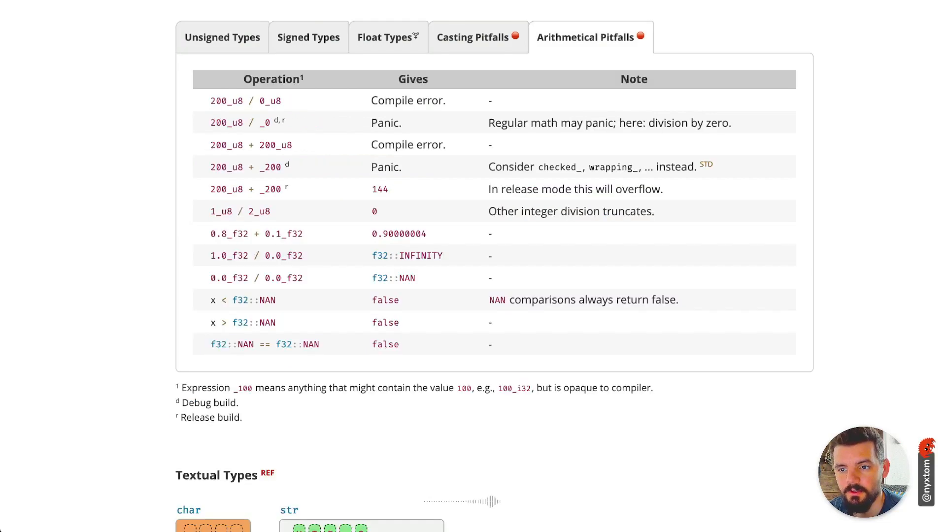
pyautogui.doubleClick(227, 145)
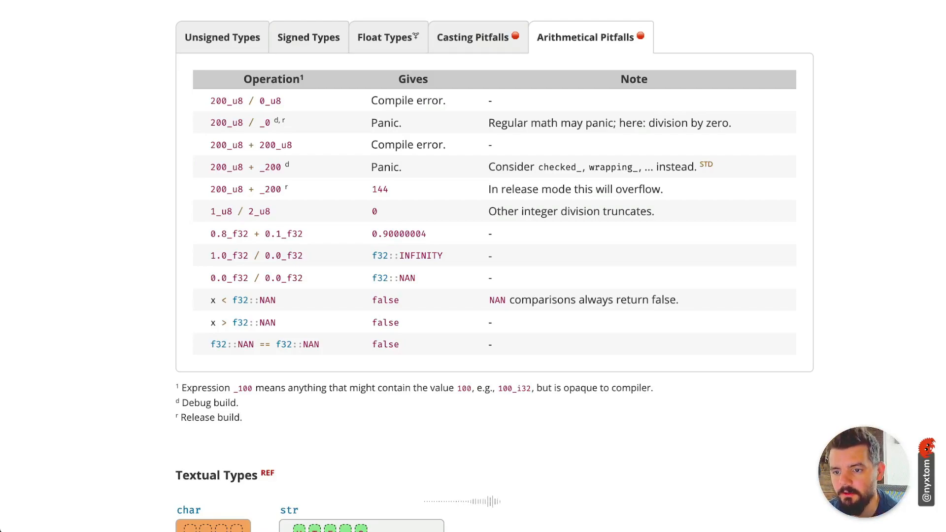
pyautogui.scroll(-3)
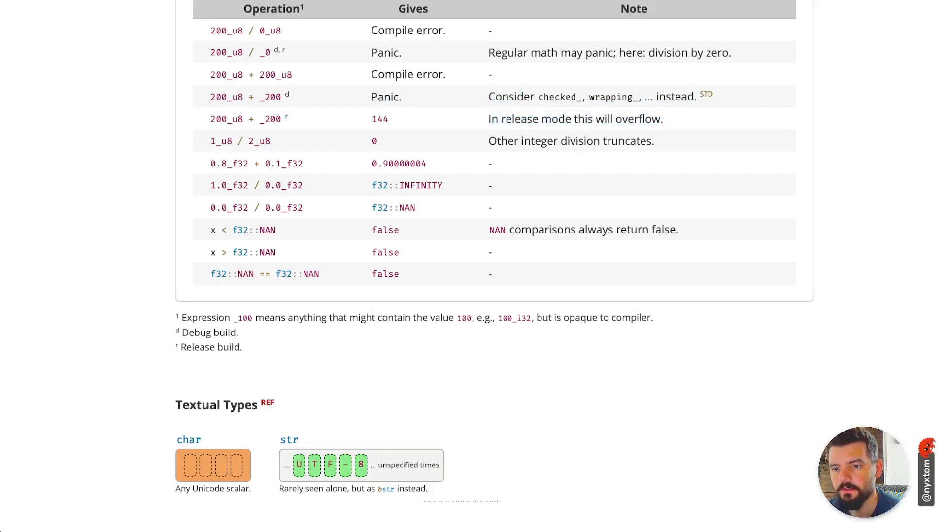
pyautogui.scroll(-3)
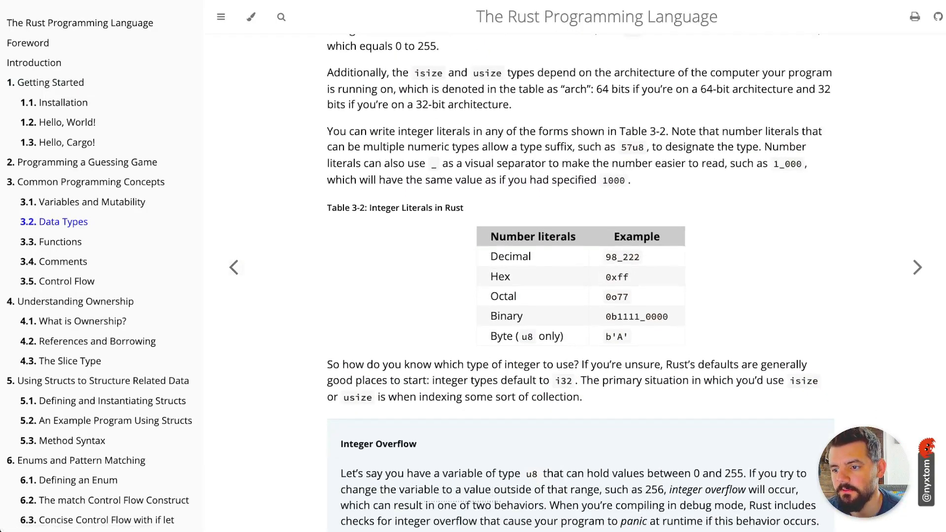
# - Read the Rust Book Data Types integer literals table and the Integer Overflow note row by row
pyautogui.doubleClick(616, 276)
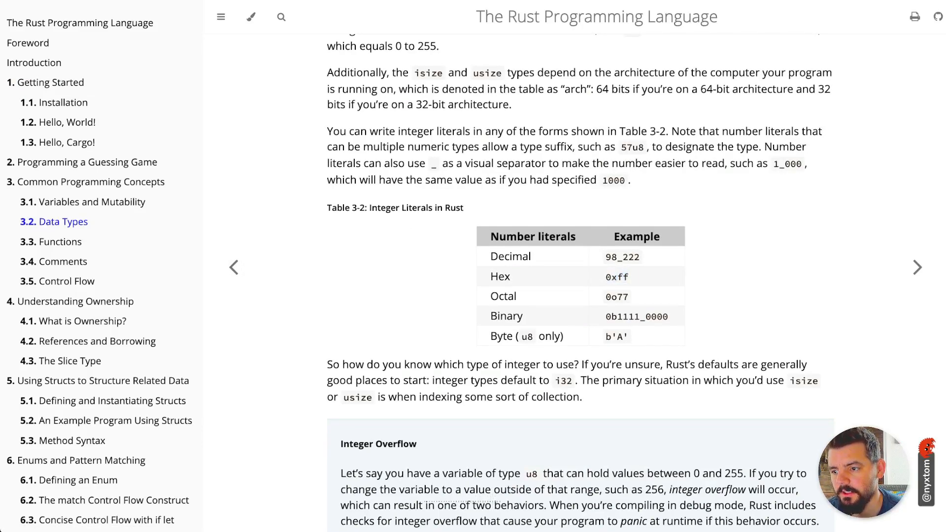
pyautogui.doubleClick(617, 276)
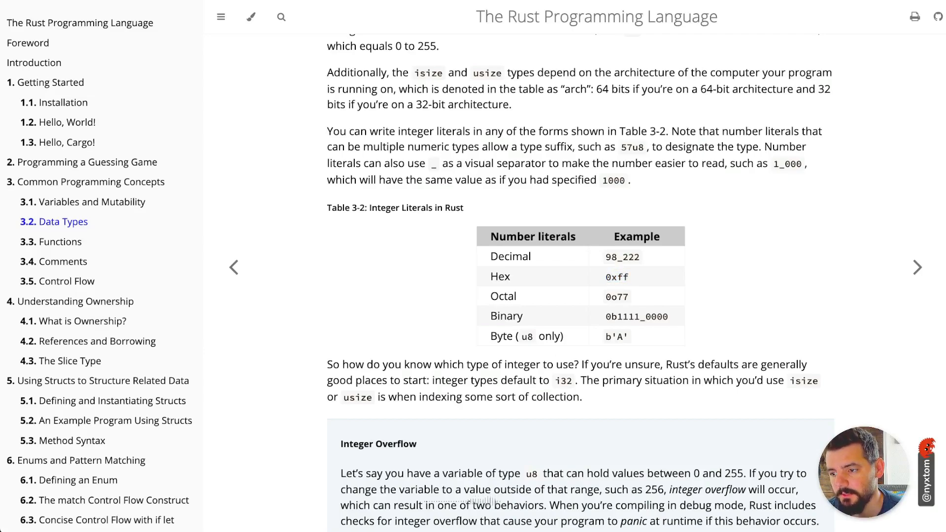
pyautogui.doubleClick(615, 297)
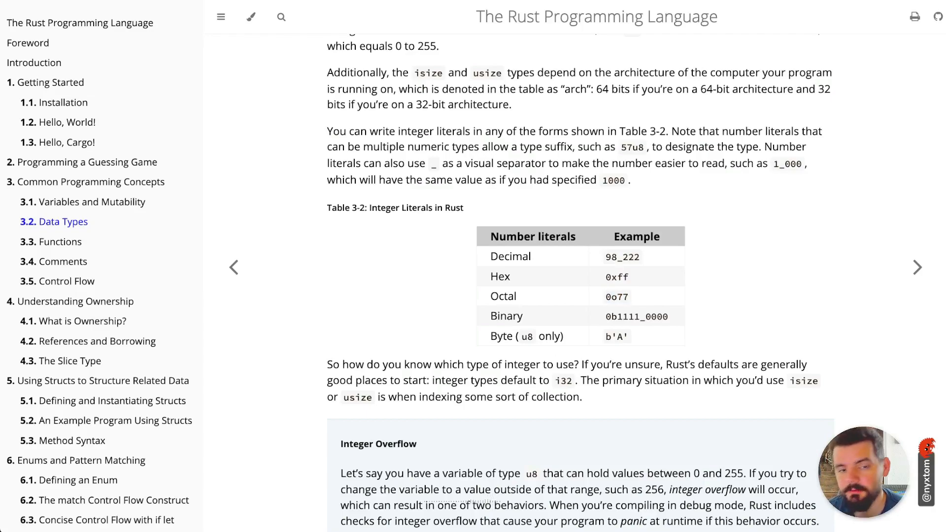
pyautogui.doubleClick(610, 317)
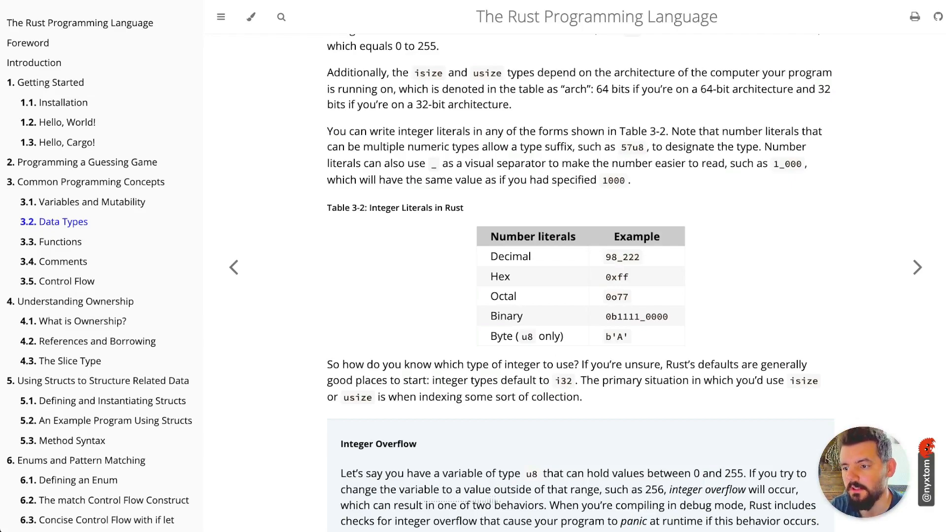
pyautogui.doubleClick(615, 336)
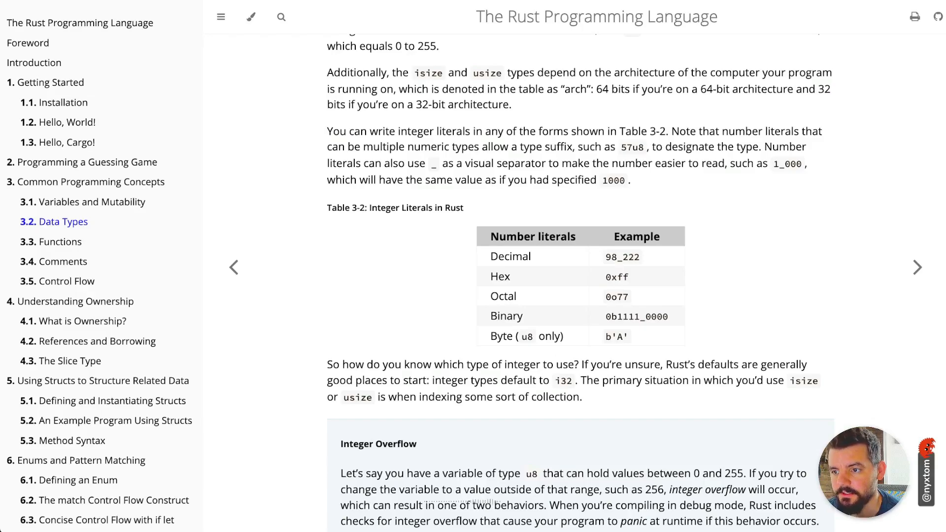
# - Scroll past Numeric Operations to the Boolean Type and Character Type sections with char examples
pyautogui.scroll(-3)
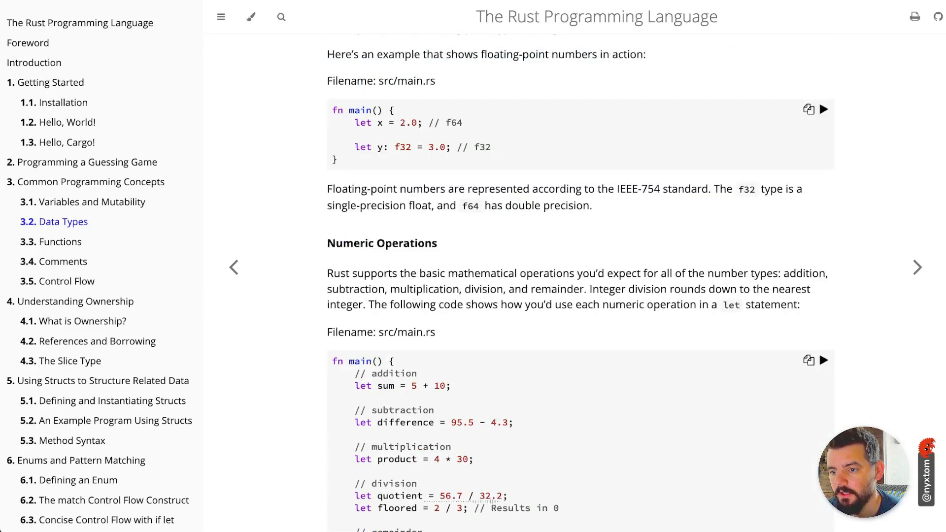
pyautogui.scroll(-3)
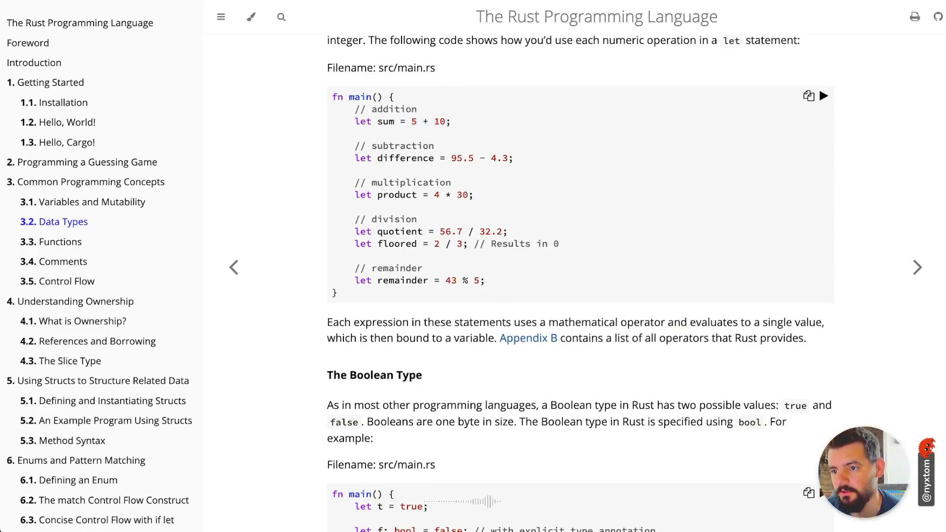
pyautogui.doubleClick(443, 194)
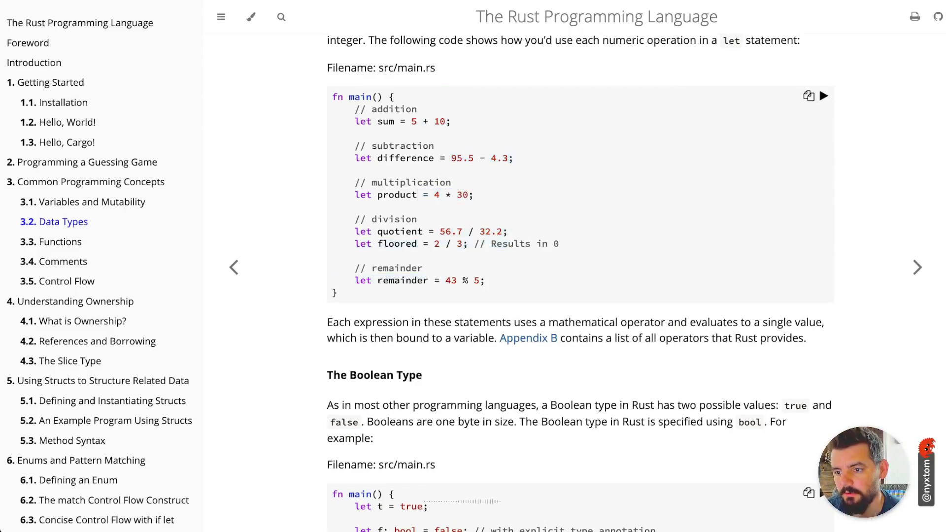
pyautogui.scroll(-3)
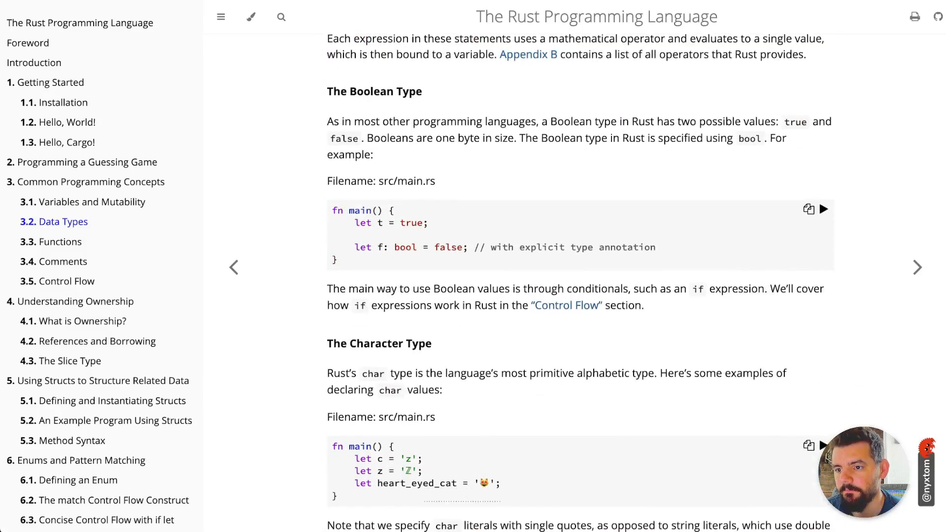
pyautogui.scroll(-3)
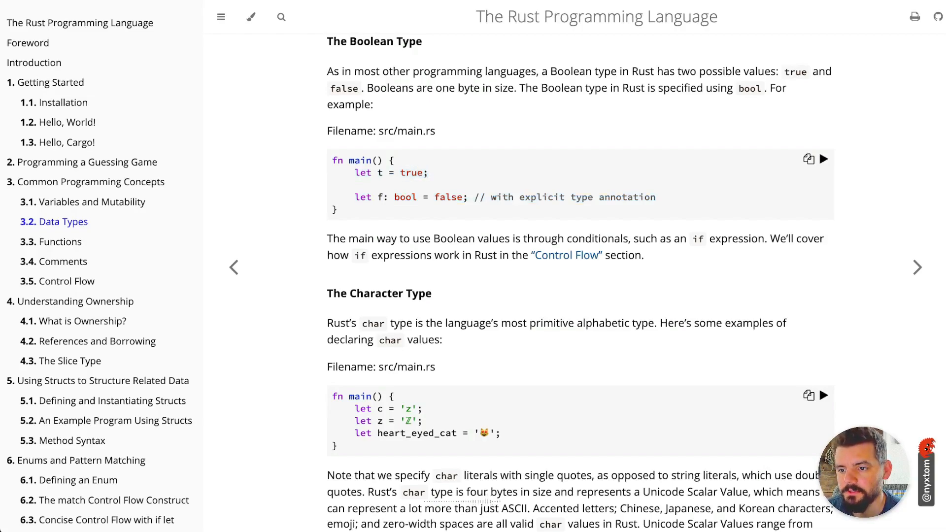
pyautogui.doubleClick(405, 197)
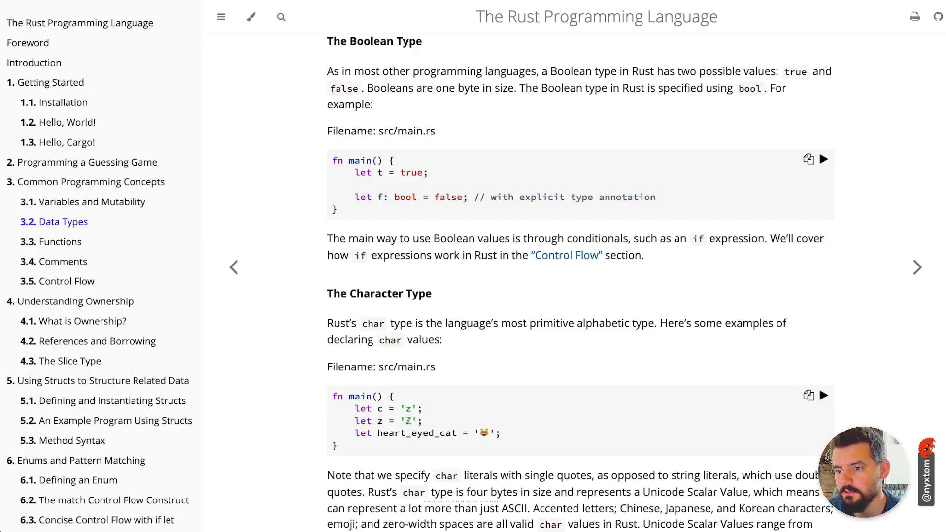
# - Scroll past the char explanation to the Compound Types and Tuple Type sections
pyautogui.scroll(-3)
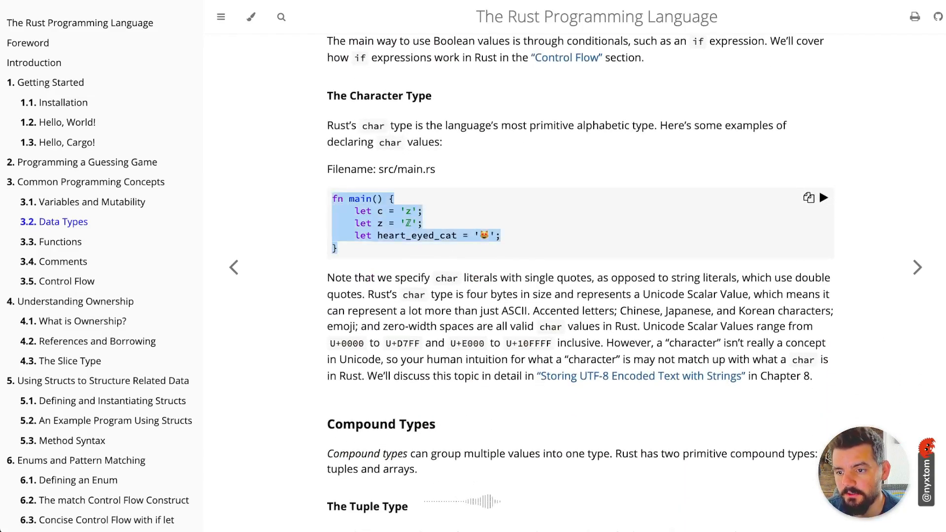
pyautogui.scroll(-3)
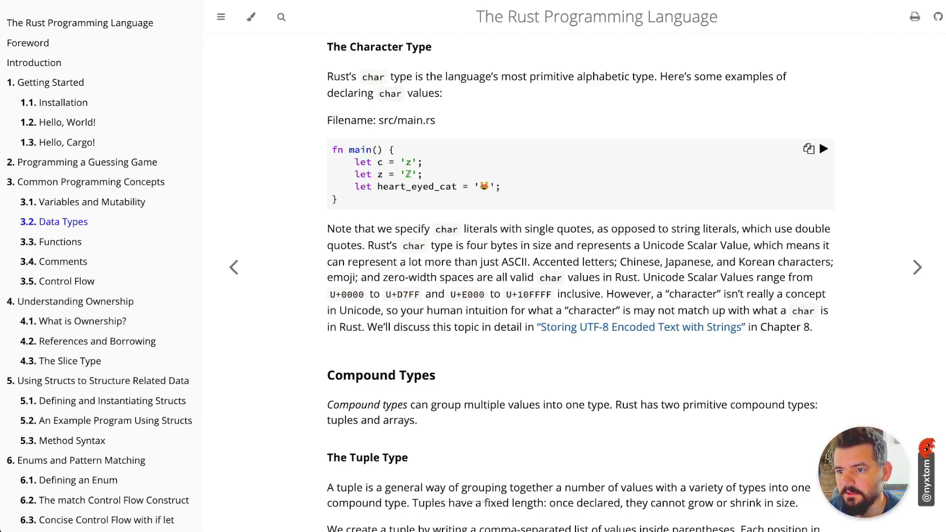
pyautogui.scroll(-3)
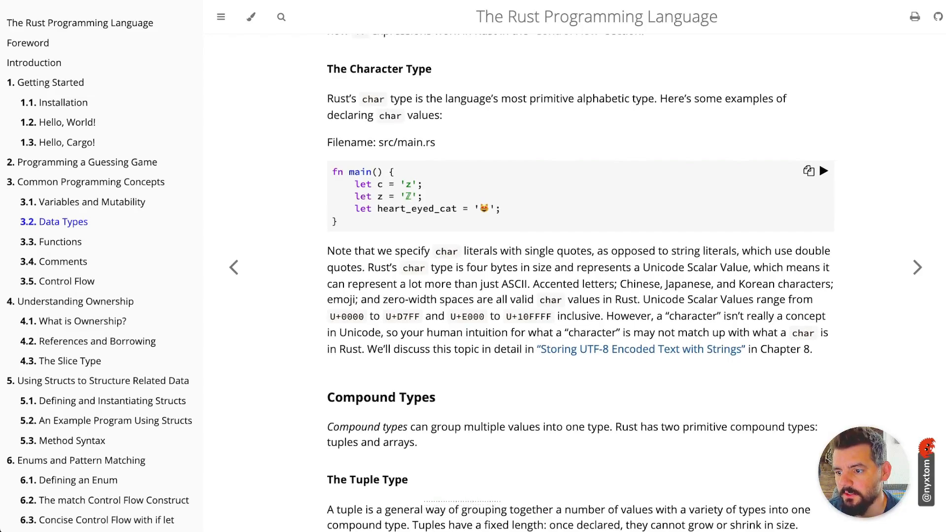
pyautogui.scroll(-3)
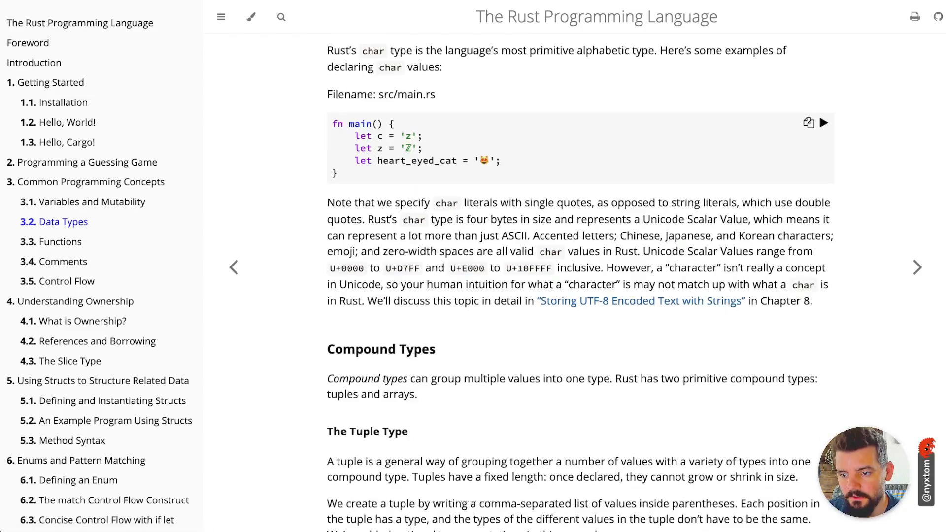
pyautogui.scroll(-3)
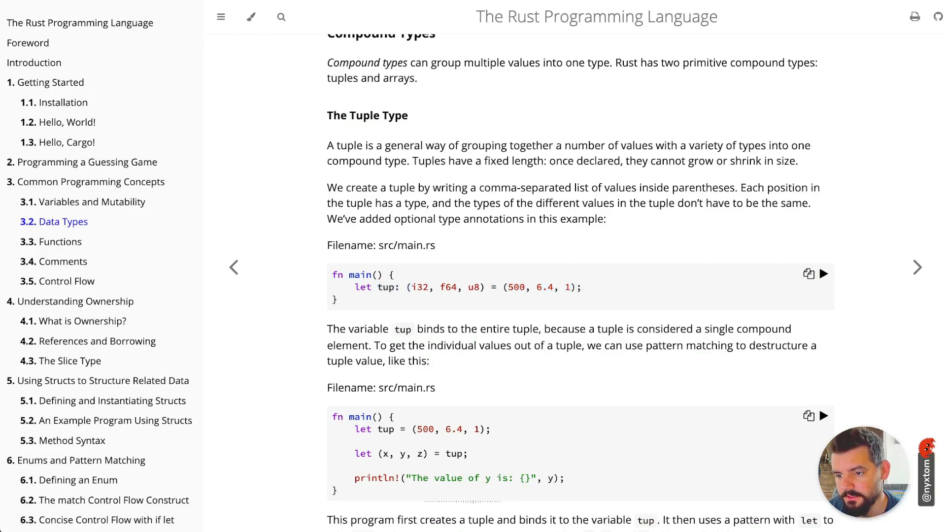
# - Highlight the tuple's type annotation and read through destructuring, index access and the unit type to The Array Type
pyautogui.doubleClick(445, 286)
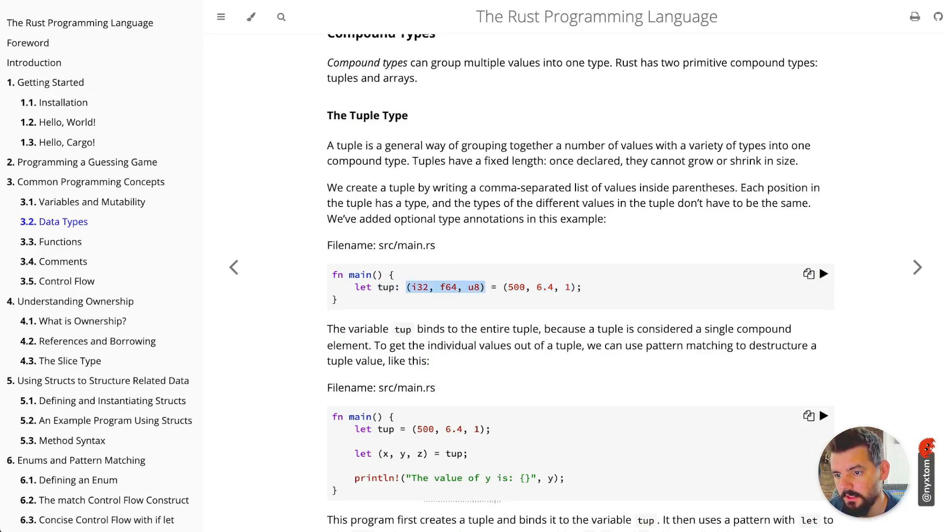
pyautogui.scroll(-3)
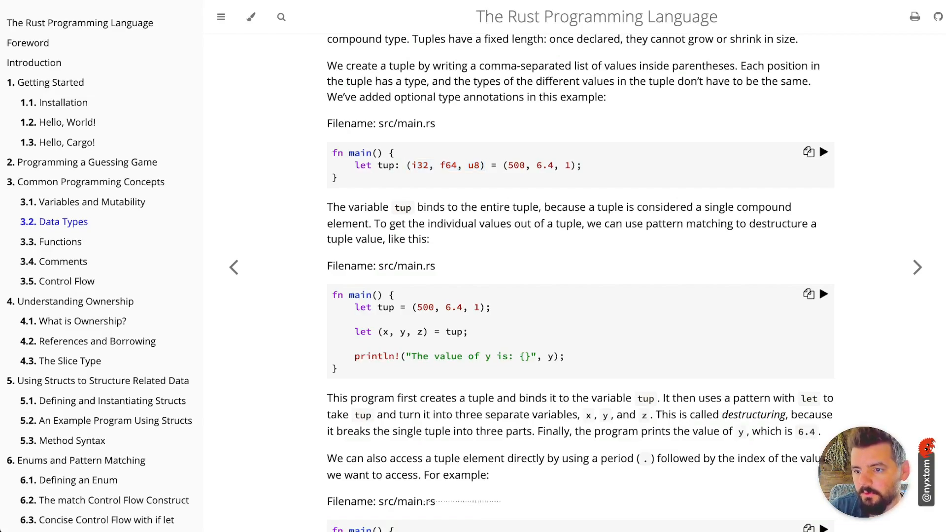
pyautogui.scroll(-3)
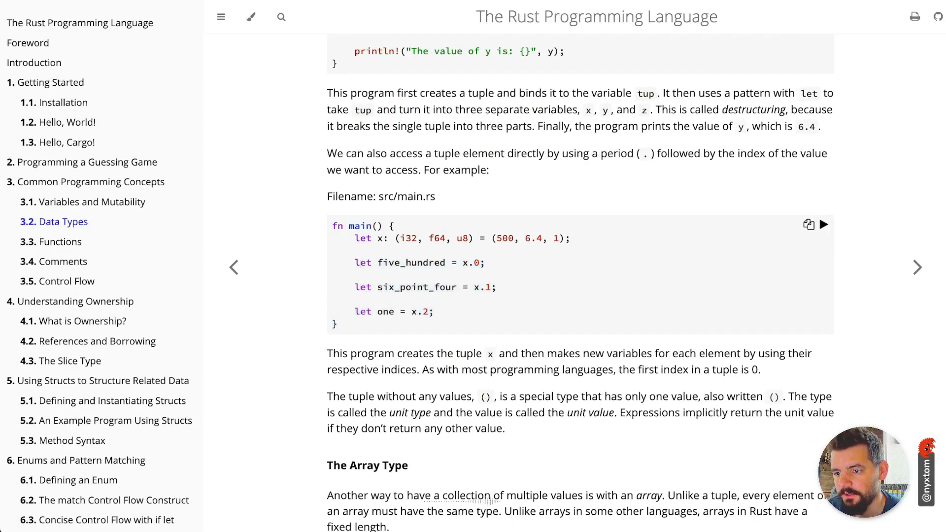
pyautogui.scroll(-3)
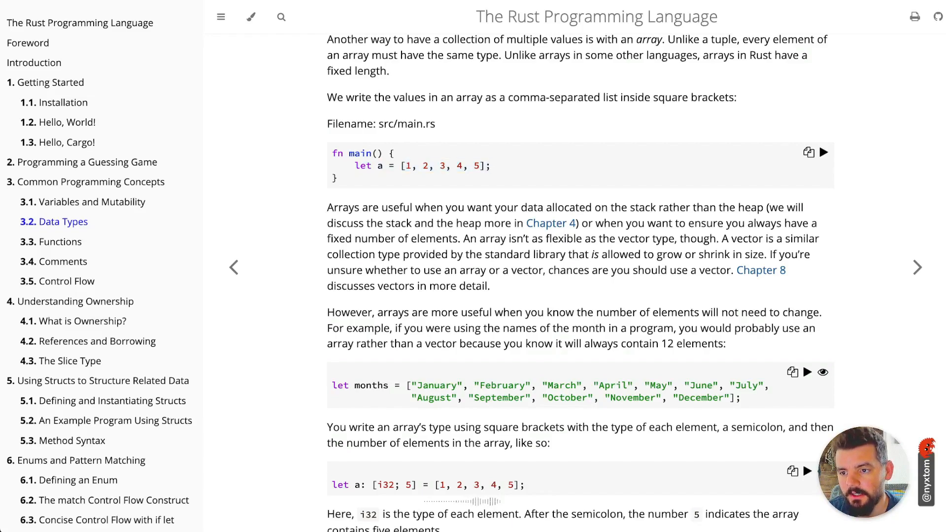
# - Highlight the array's value list and read how an array's type is written with element type and length
pyautogui.doubleClick(444, 165)
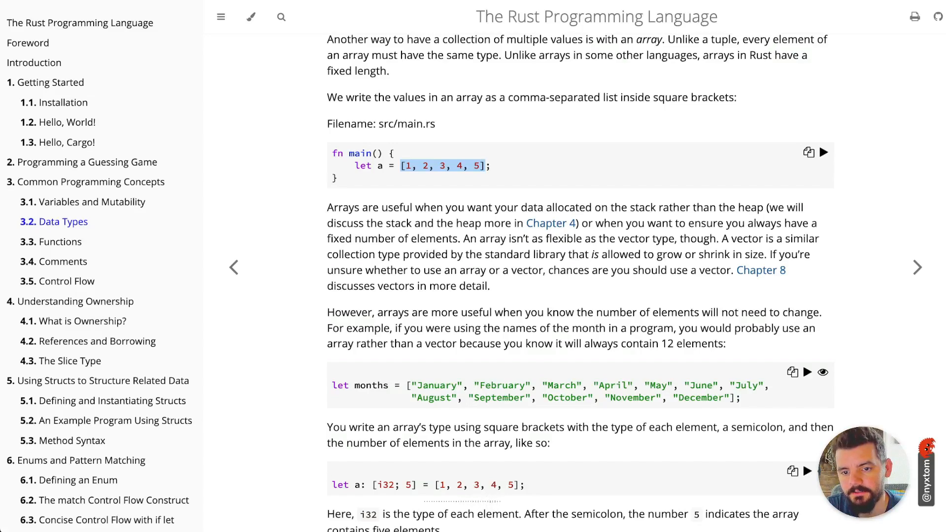
pyautogui.scroll(-3)
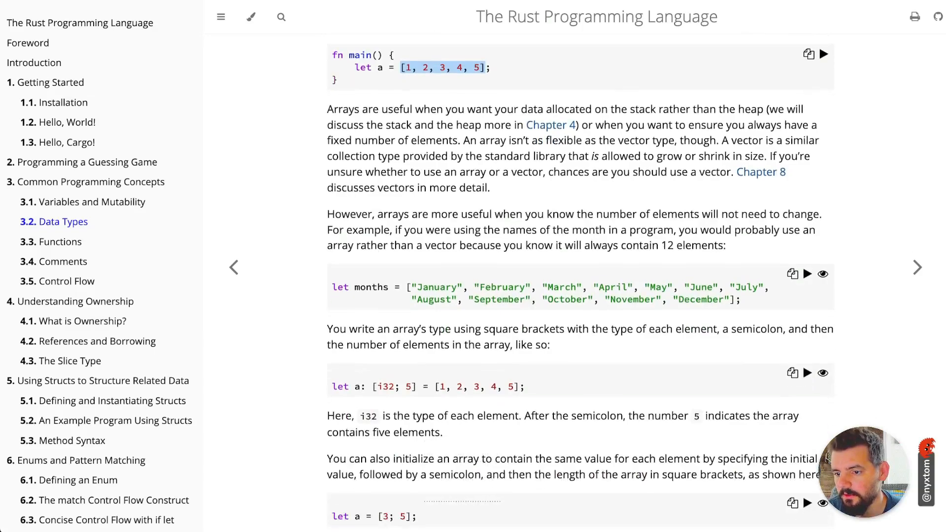
pyautogui.scroll(-3)
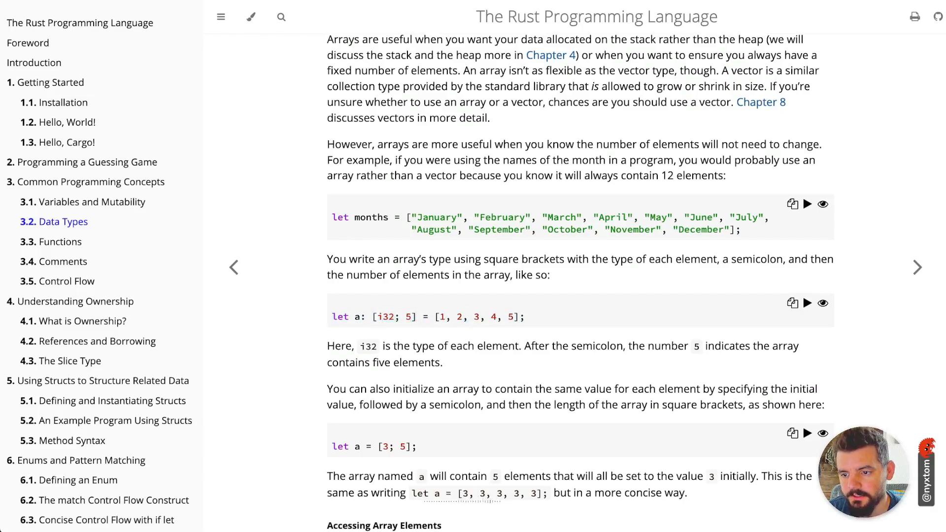
pyautogui.doubleClick(407, 316)
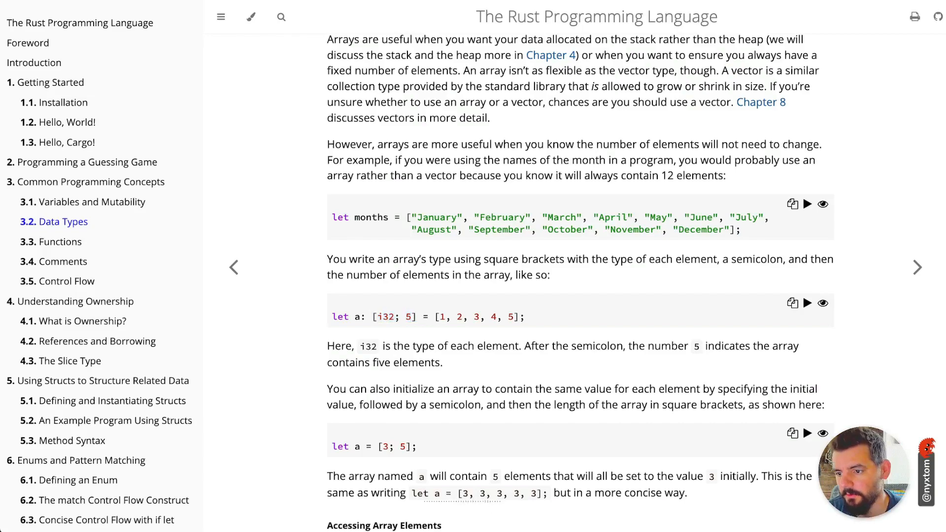
# - Read the [3; 5] repeated-value initialization and highlight the equivalent longhand array of five 3s
pyautogui.scroll(-3)
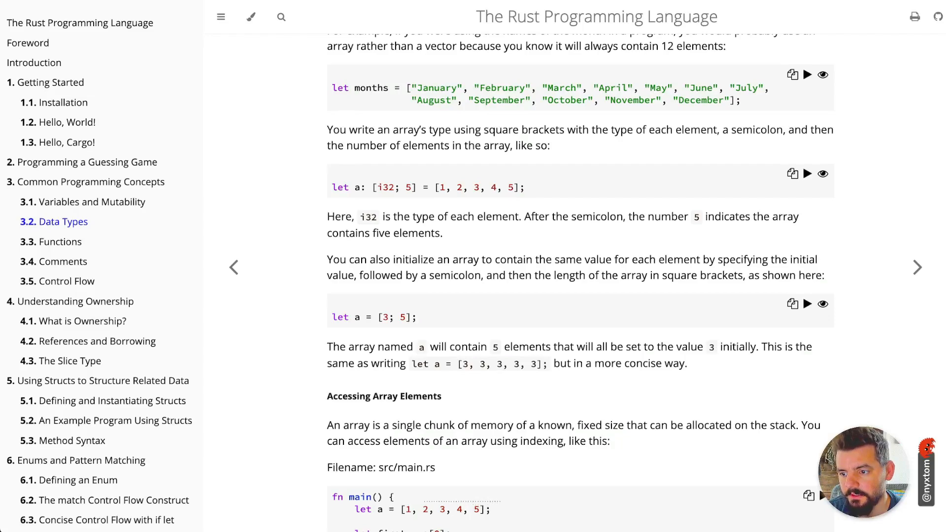
pyautogui.scroll(-3)
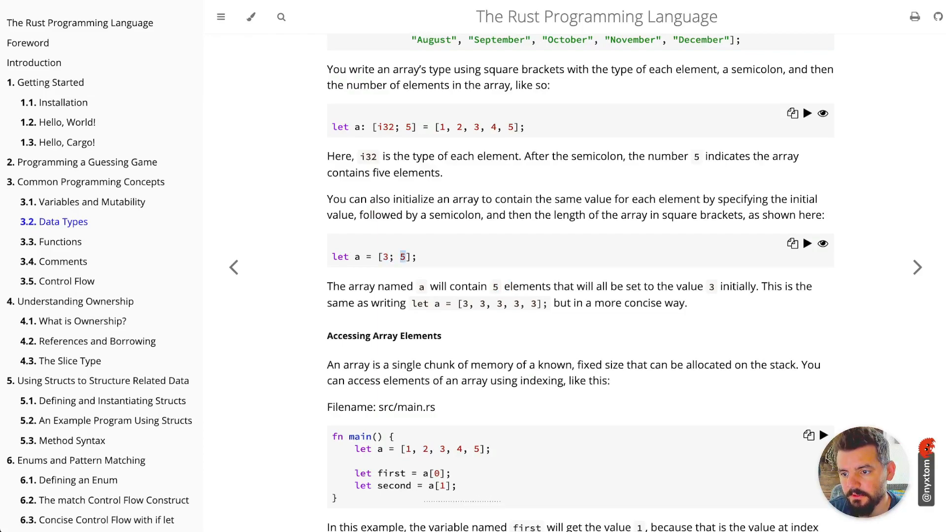
pyautogui.doubleClick(479, 303)
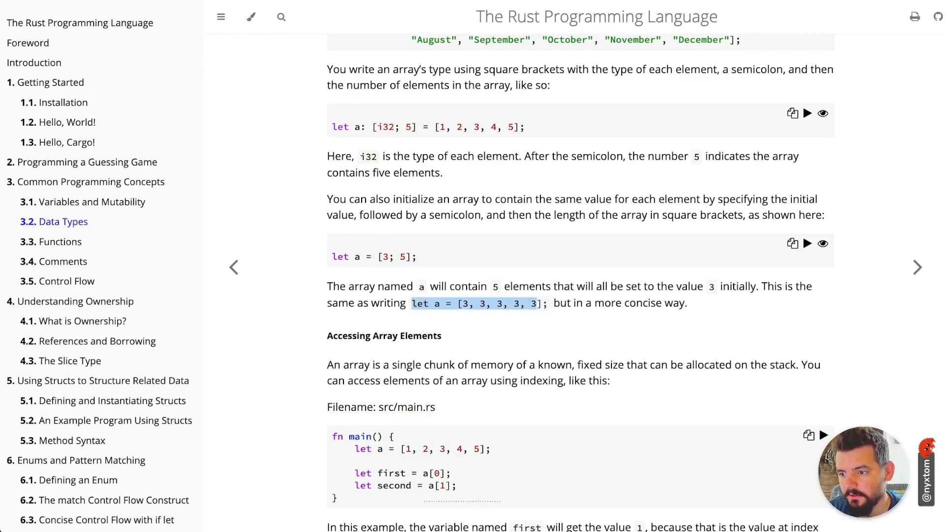
# - Read Accessing Array Elements and its indexing example
pyautogui.scroll(-3)
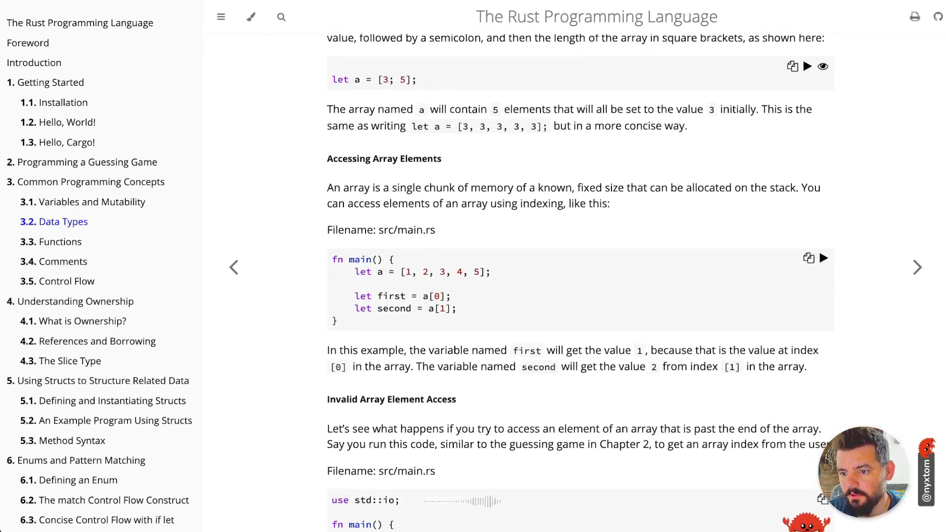
pyautogui.scroll(-3)
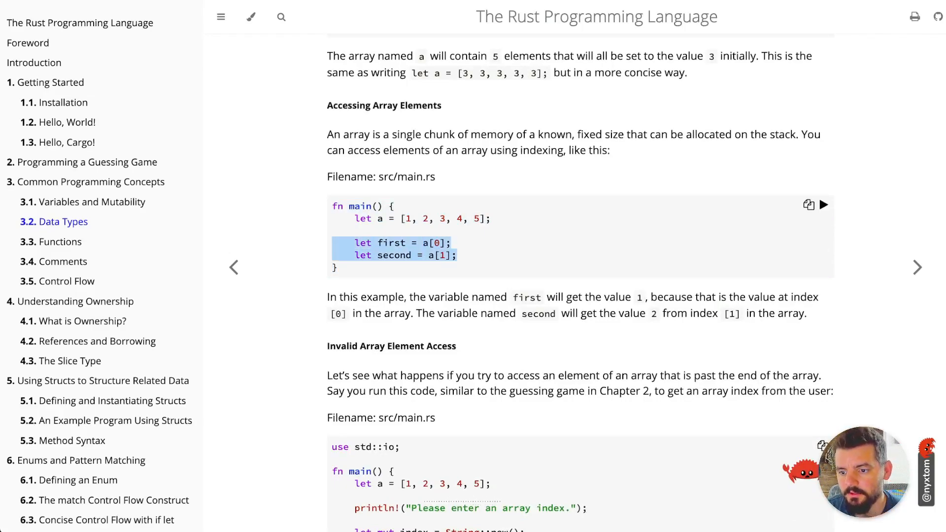
pyautogui.scroll(-3)
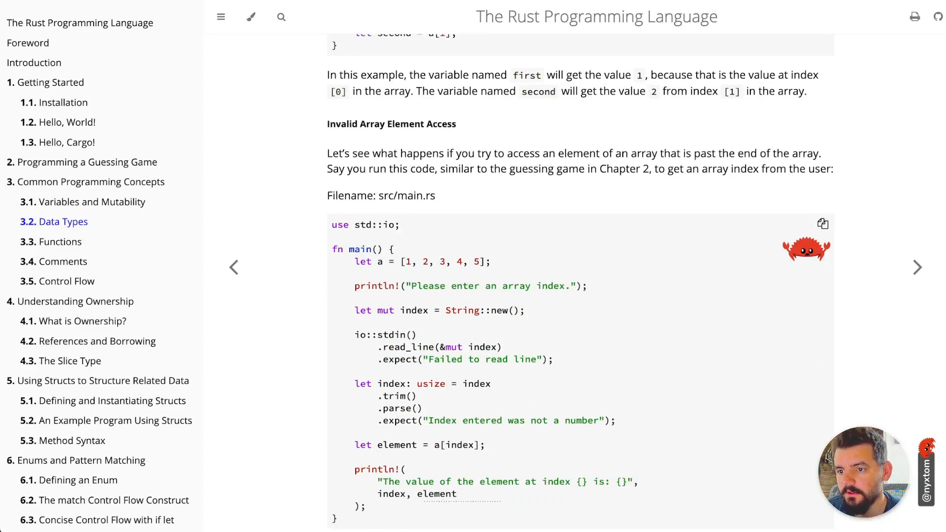
pyautogui.scroll(-3)
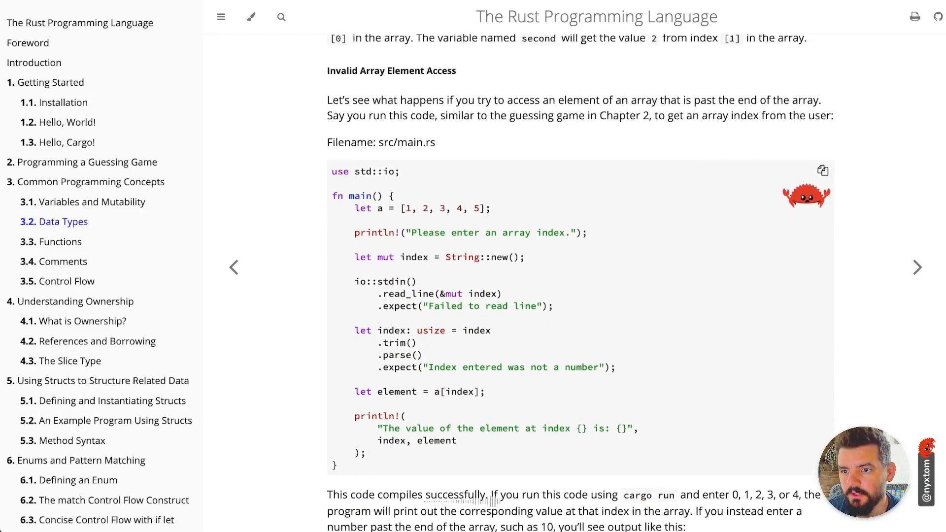
# - Read the invalid array access out-of-bounds panic example, then return to cheats.rs Basic Types
pyautogui.scroll(-3)
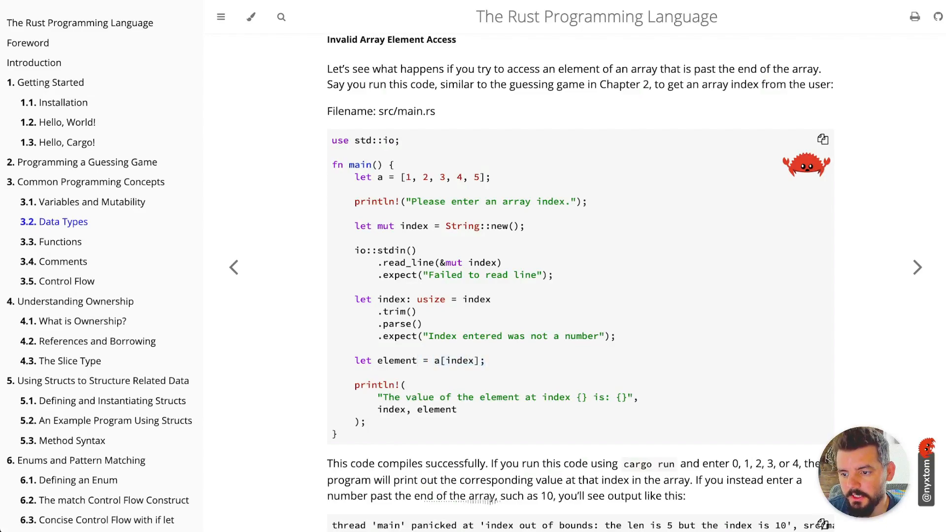
pyautogui.scroll(-3)
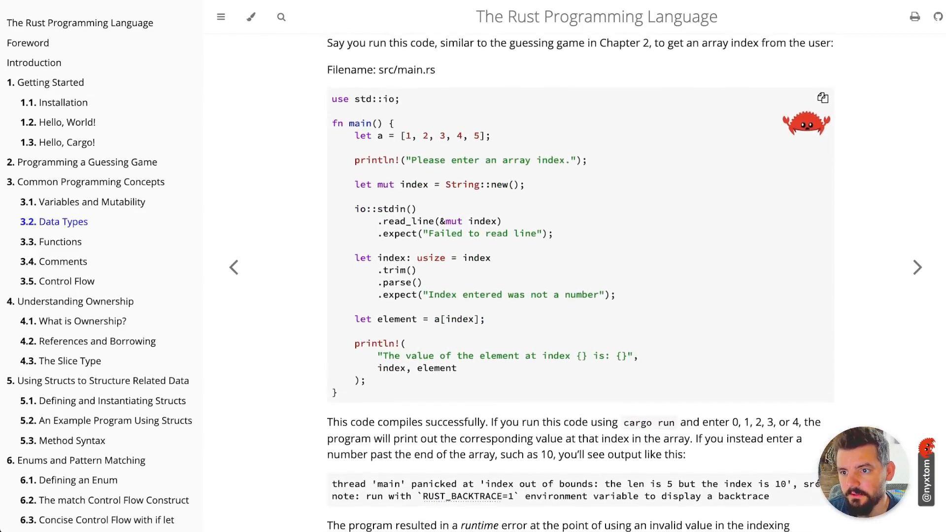
pyautogui.scroll(-3)
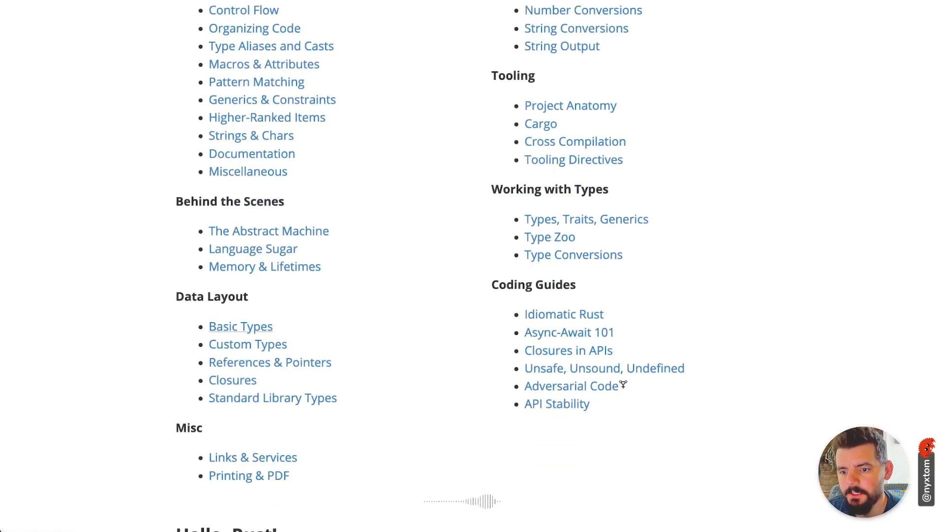
pyautogui.click(240, 326)
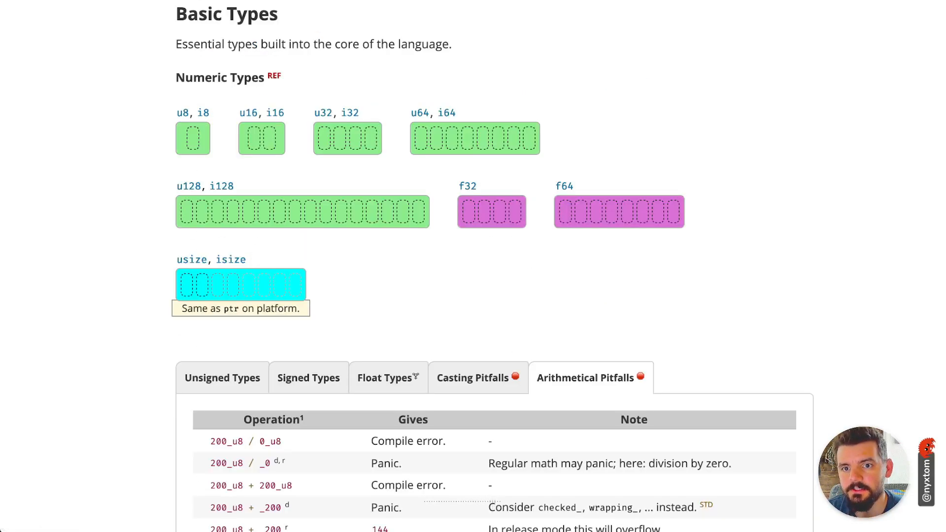